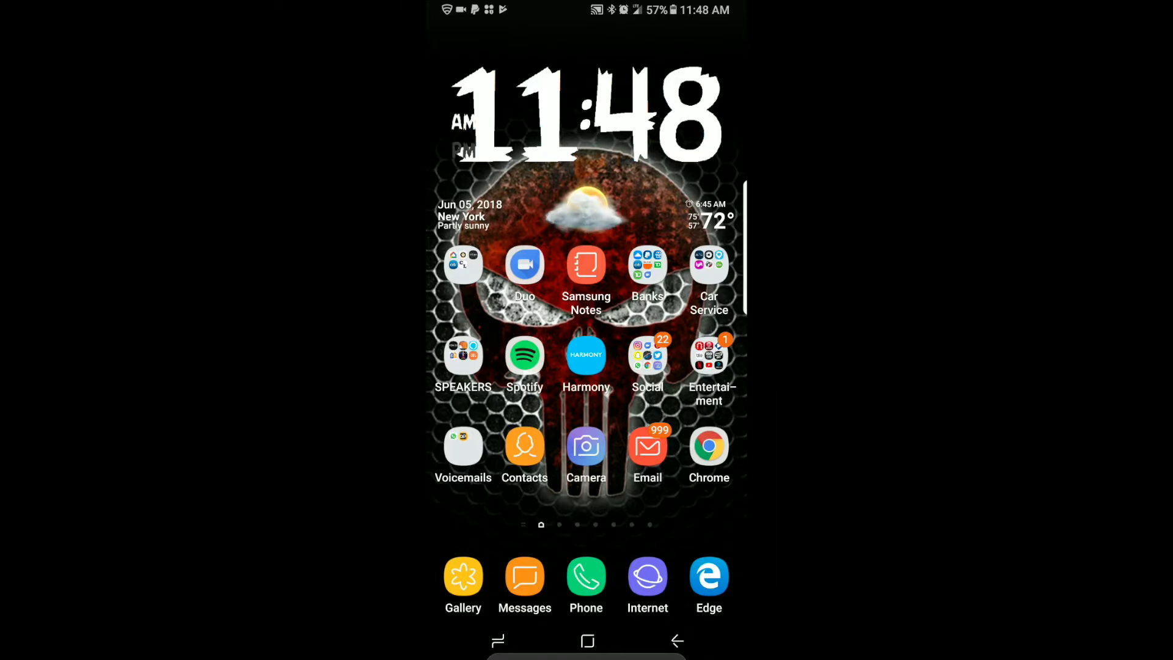
# - Launch the installed Octopus app from its Play Store listing
pyautogui.click(708, 364)
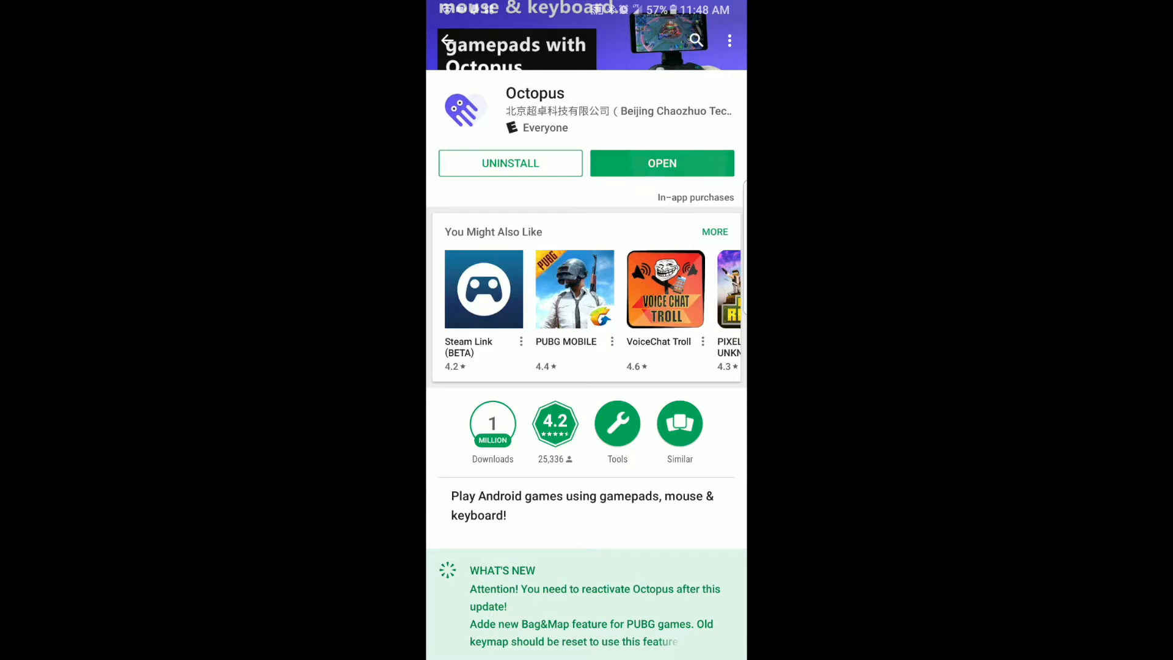
pyautogui.click(661, 162)
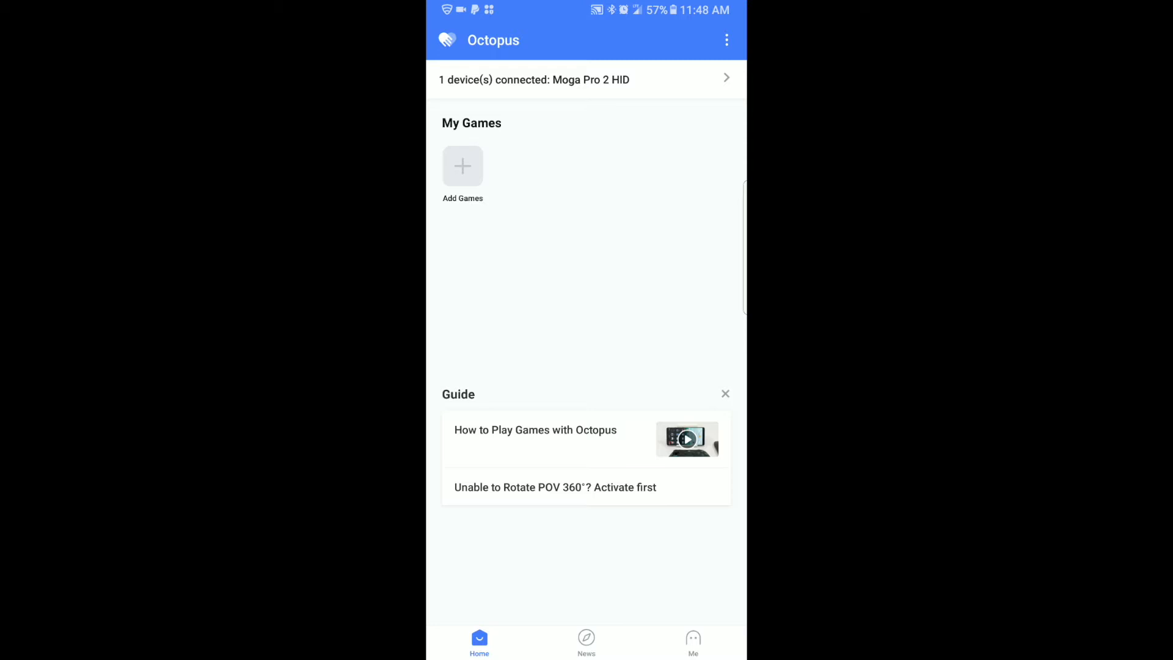
# - Add the TELLO app from the Local Games list to Octopus's My Games
pyautogui.click(462, 167)
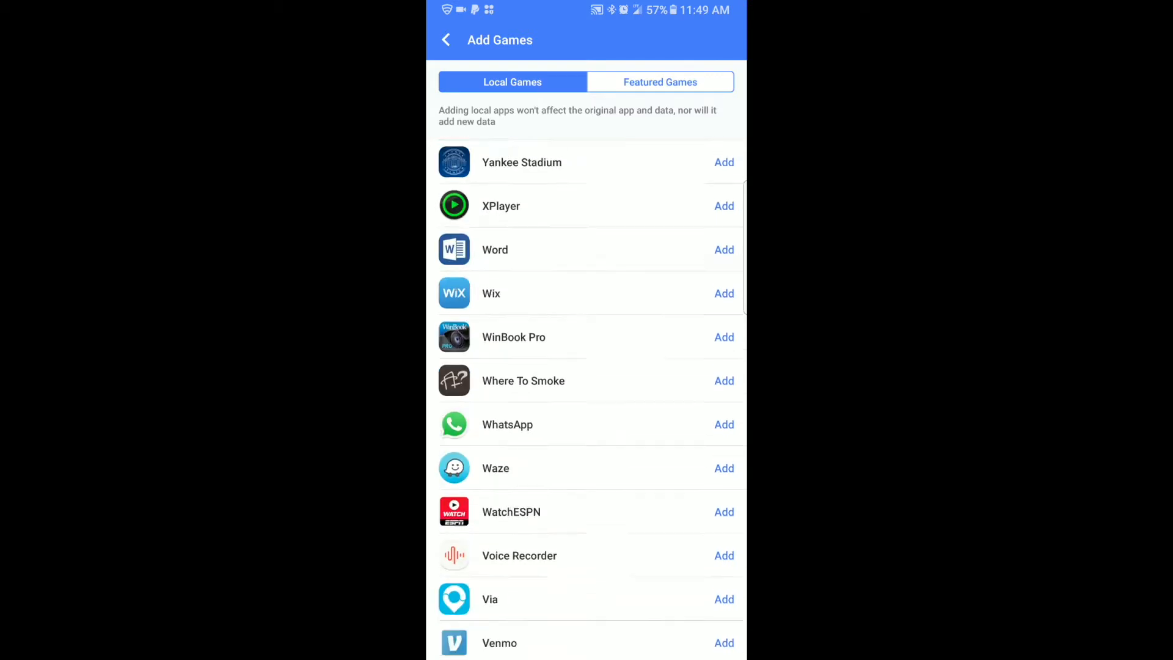
pyautogui.scroll(-3)
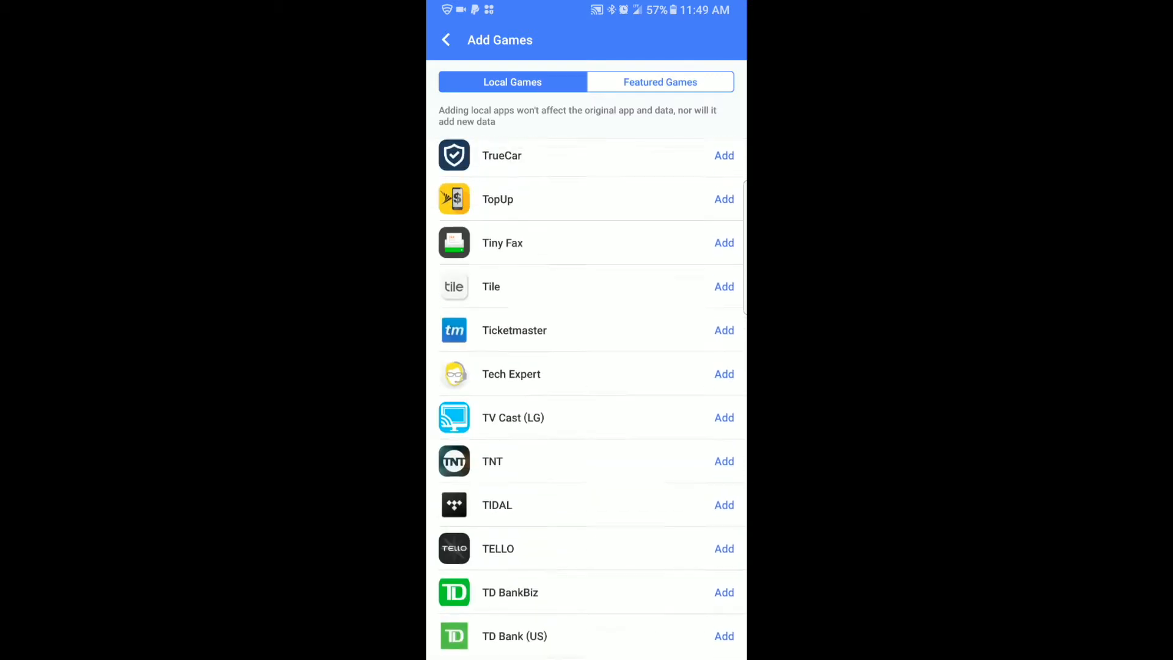
pyautogui.scroll(-3)
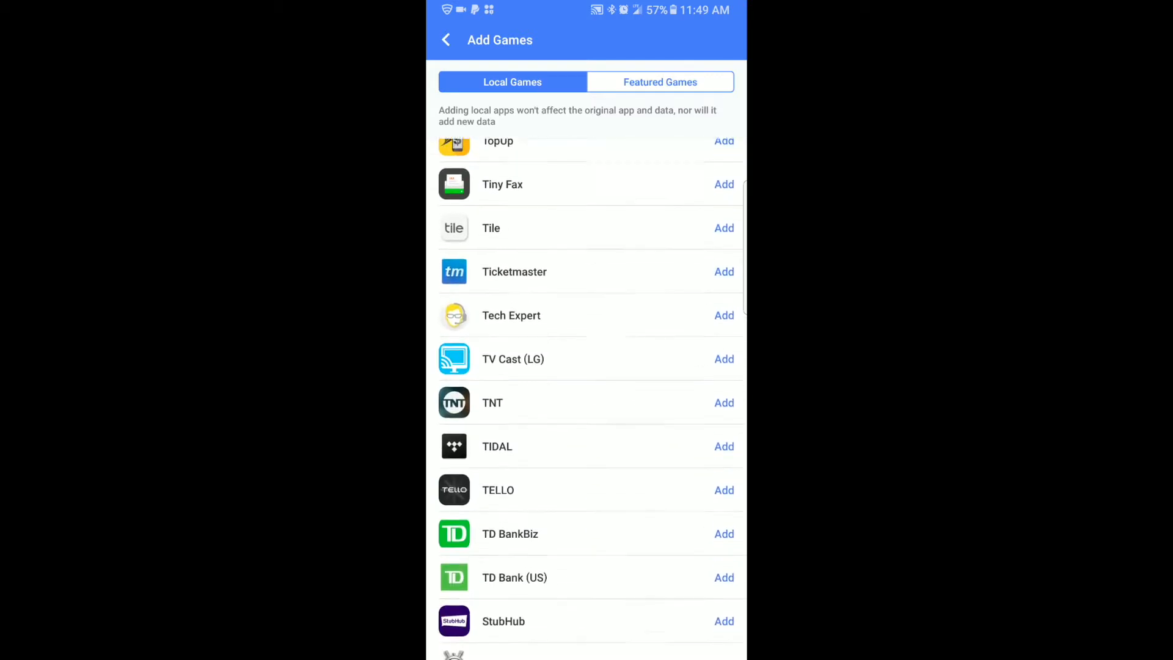
pyautogui.scroll(-3)
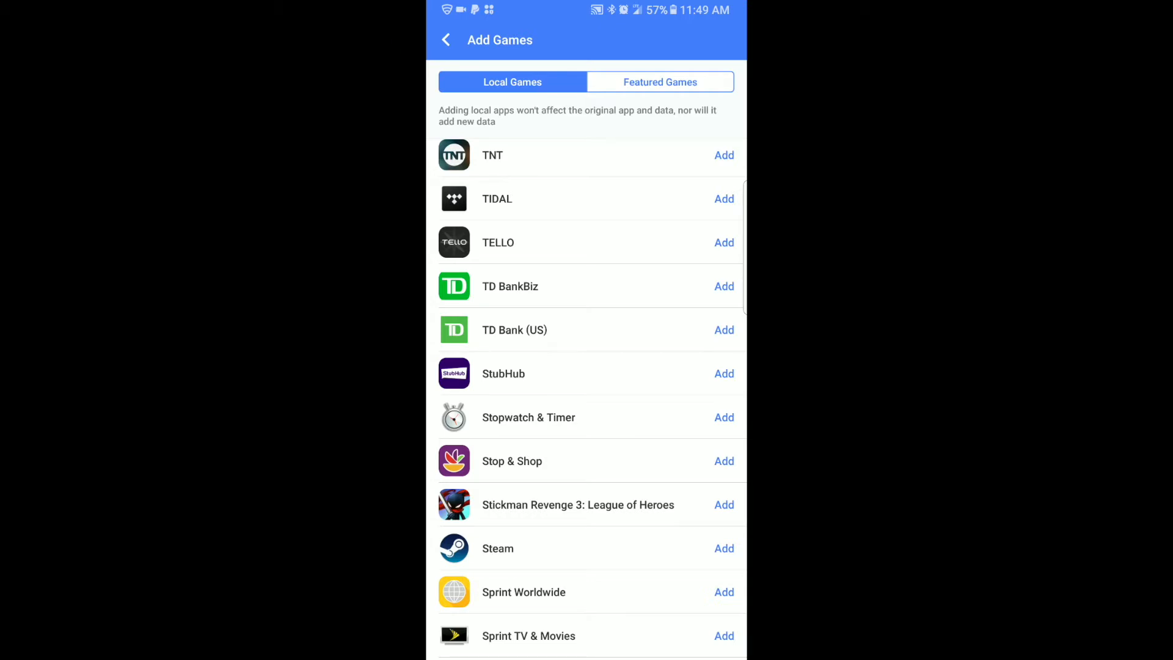
pyautogui.click(445, 39)
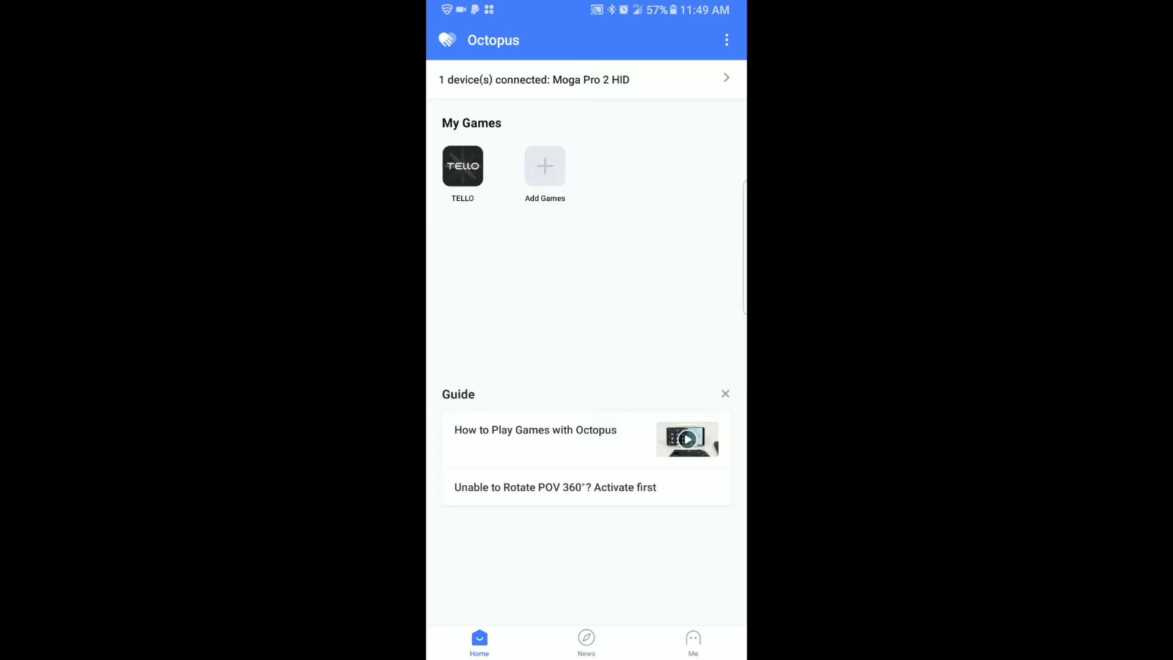
pyautogui.click(462, 166)
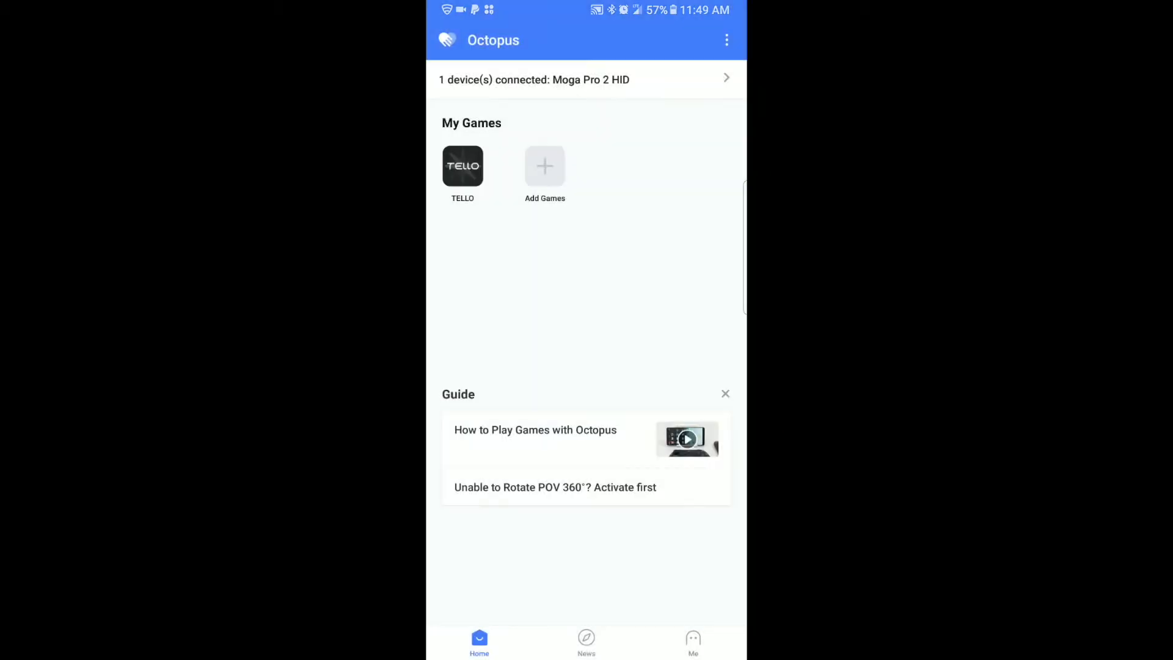
pyautogui.click(462, 166)
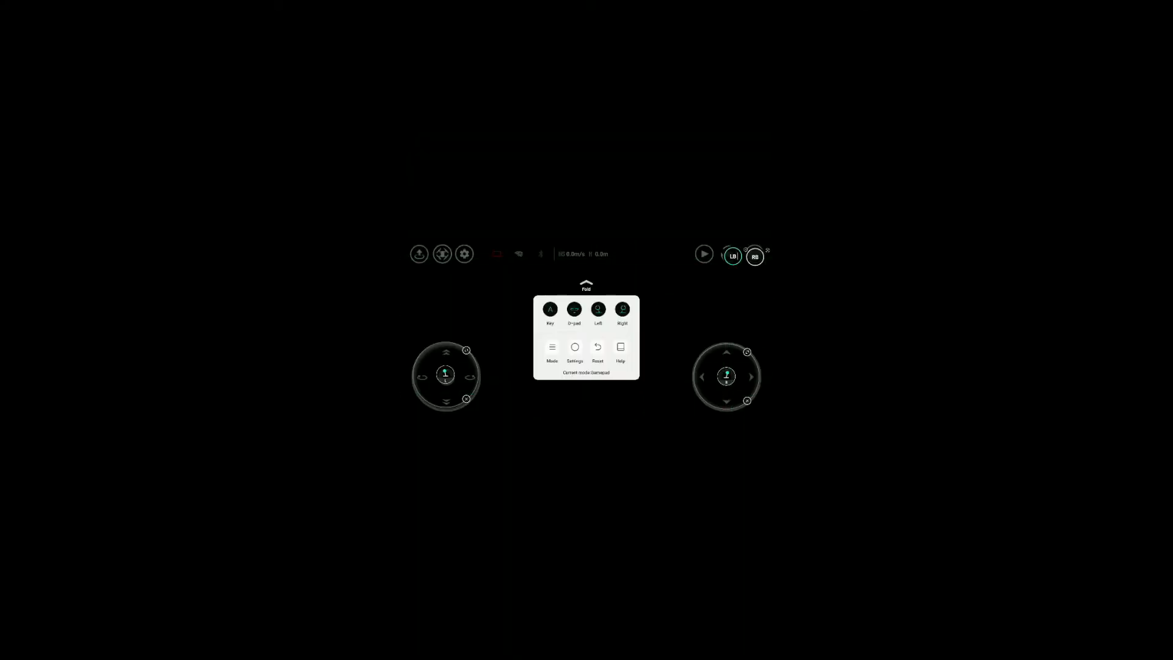
# - Keep the keymapping and deflect the left flight joystick to verify it responds
pyautogui.click(585, 282)
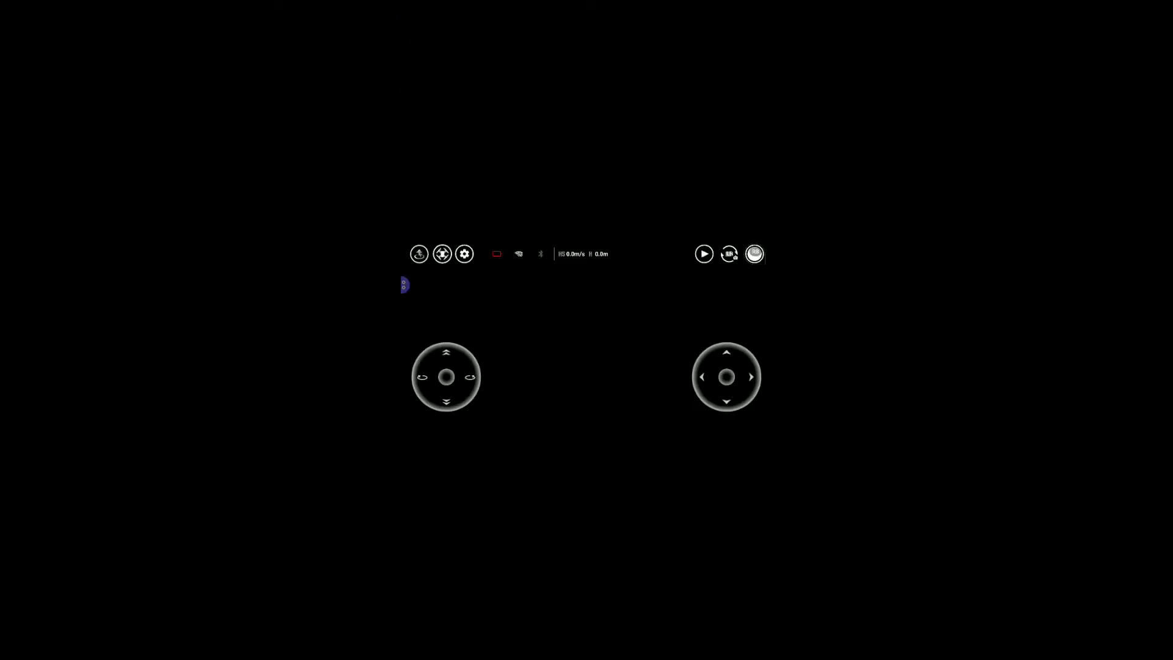
pyautogui.moveTo(445, 376); pyautogui.dragTo(455, 359)
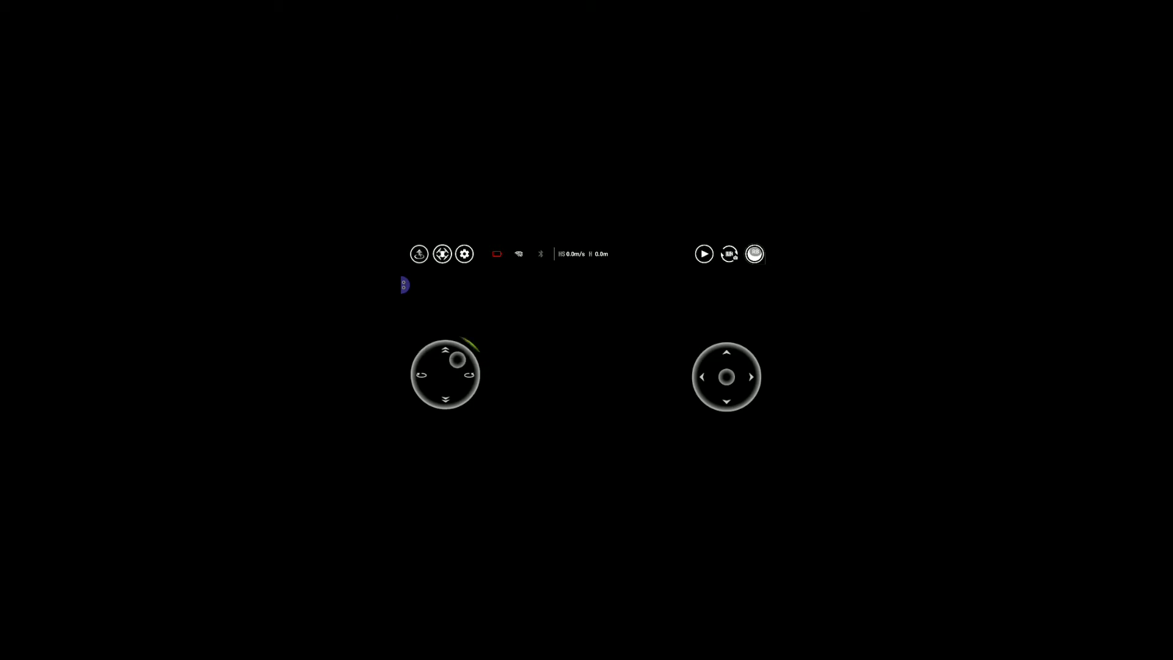